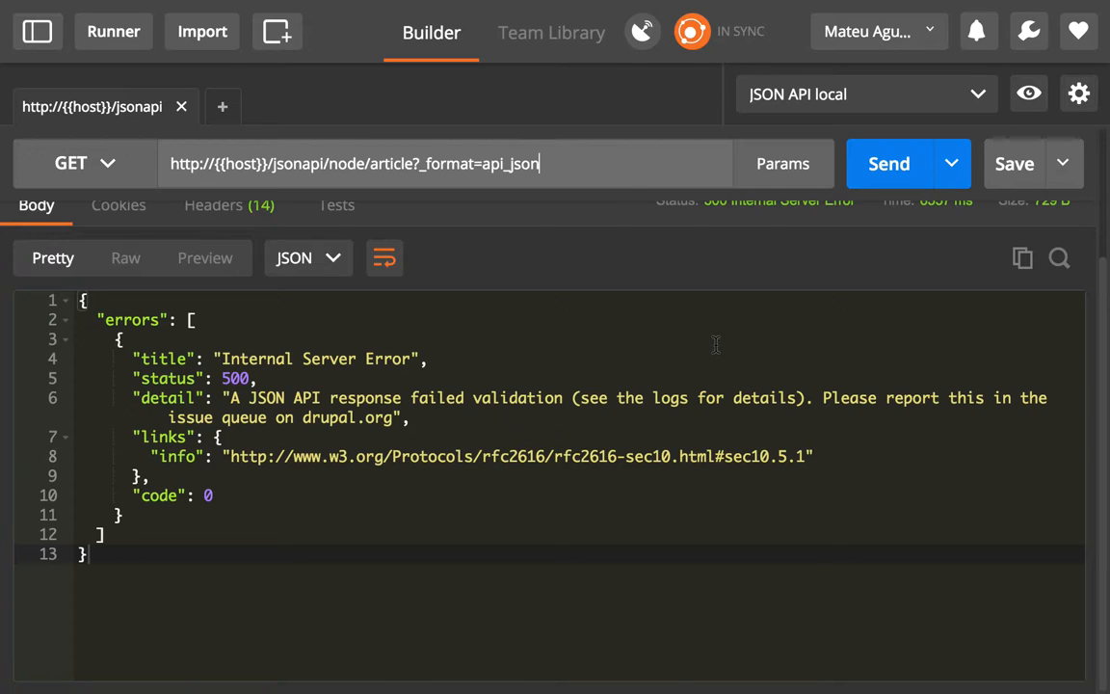
mouse_move(401, 462)
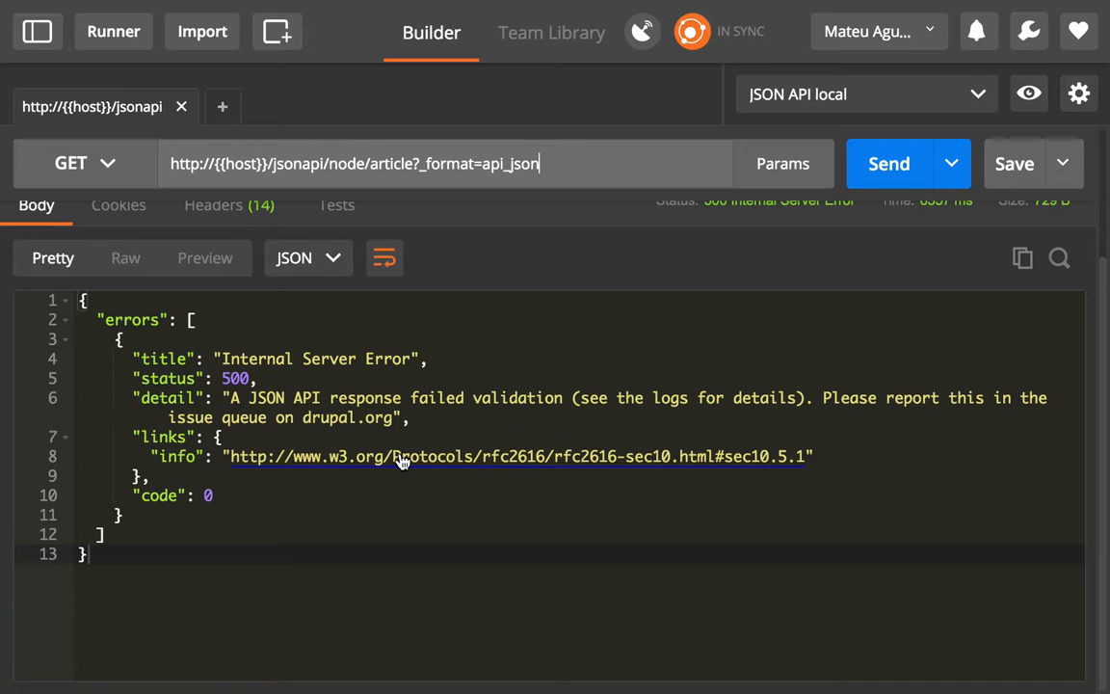
mouse_move(397, 417)
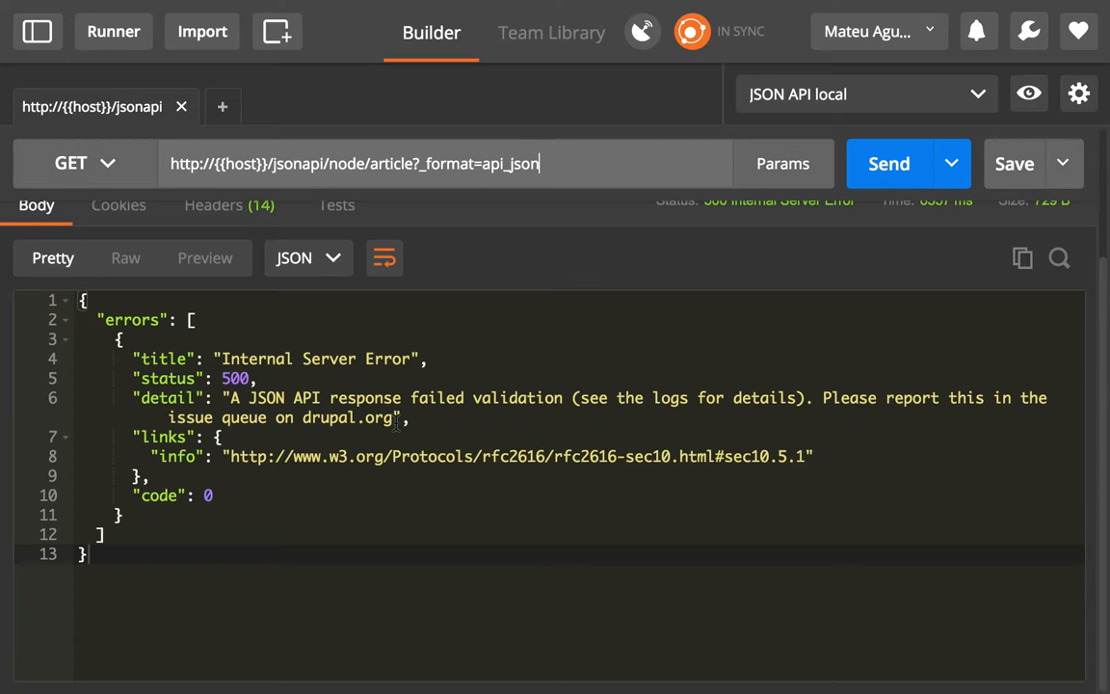
Step: Select the 500 status value in the response
double_click(234, 377)
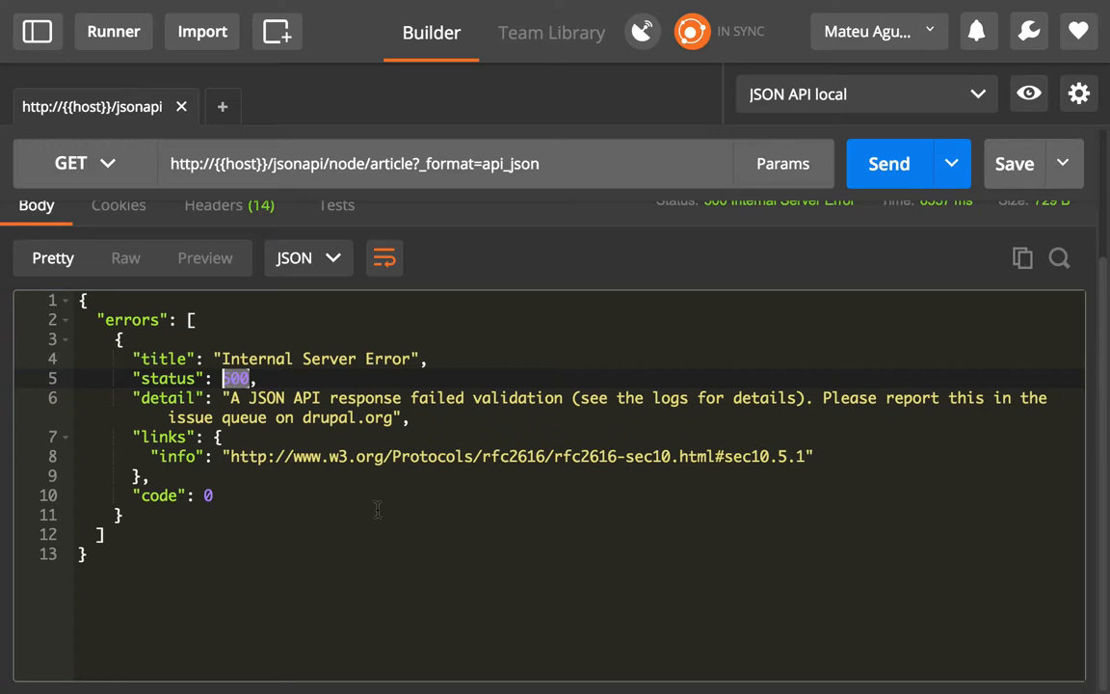
mouse_move(449, 520)
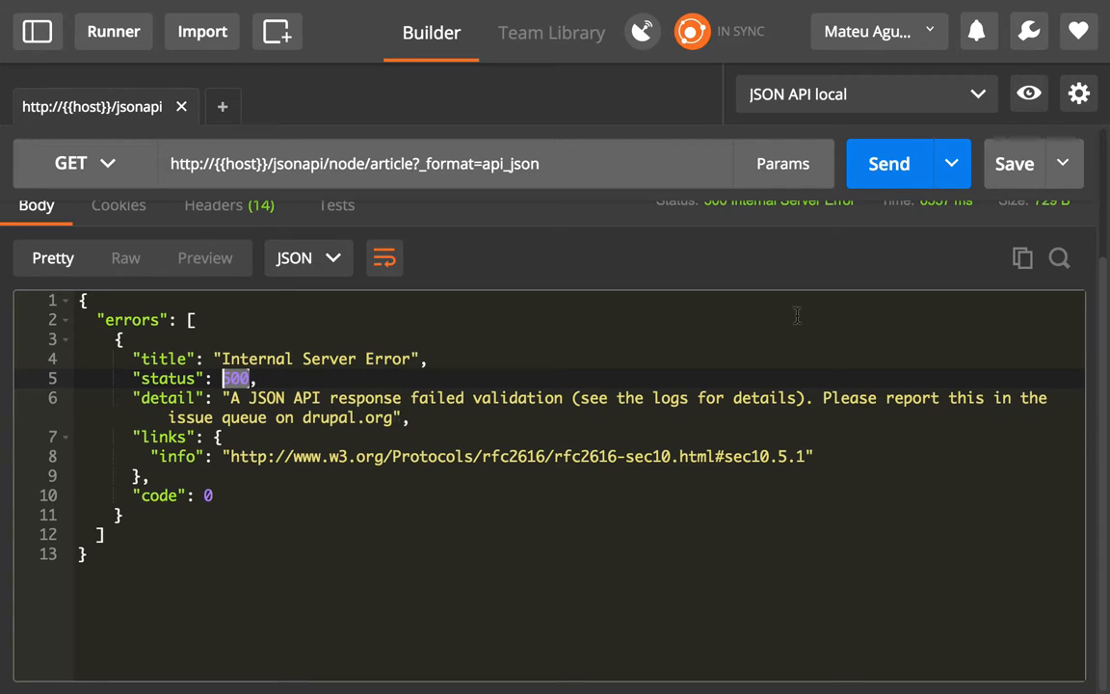
mouse_move(695, 412)
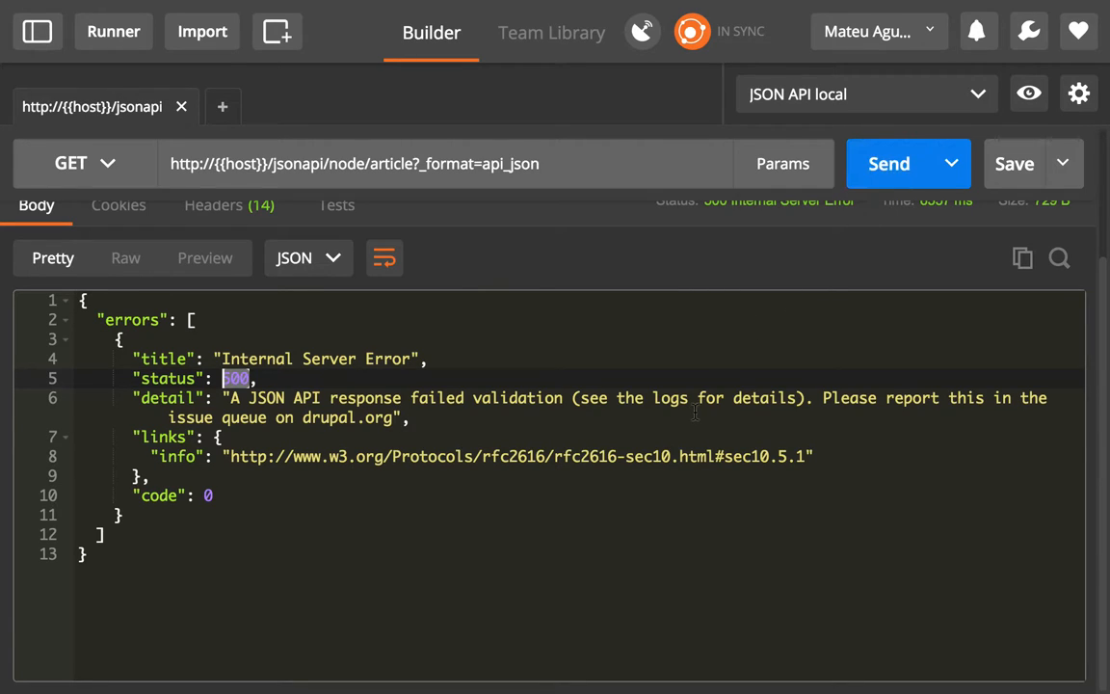
left_click(889, 162)
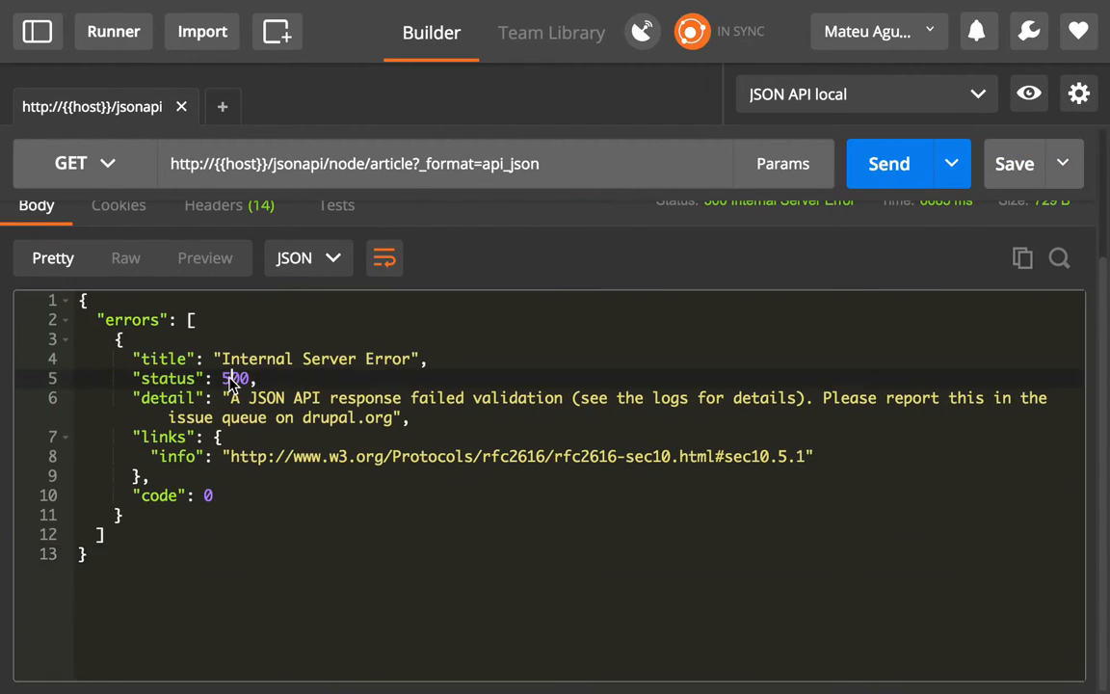
double_click(235, 378)
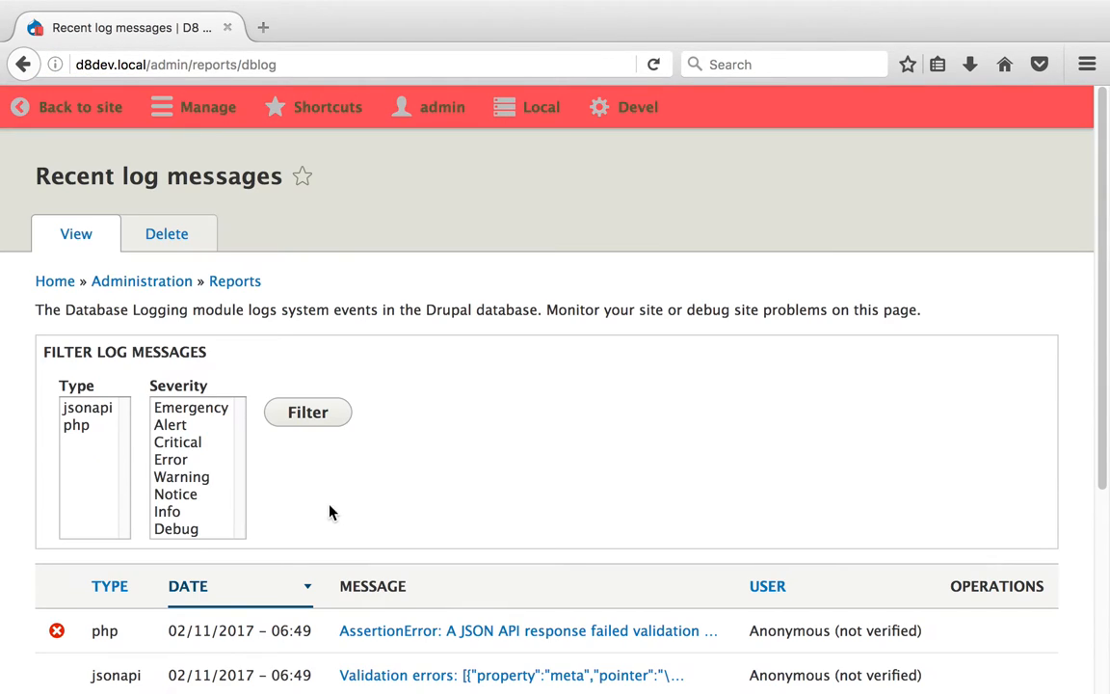
Step: Filter Drupal's recent log messages to the jsonapi type and view the results
left_click(308, 412)
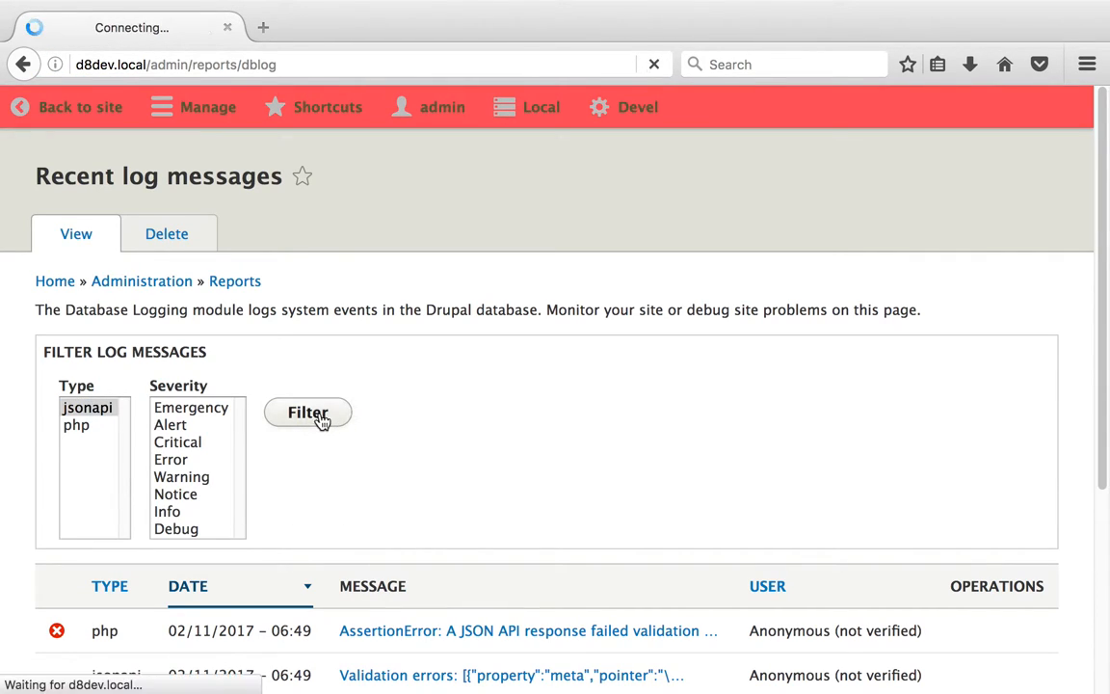
left_click(308, 412)
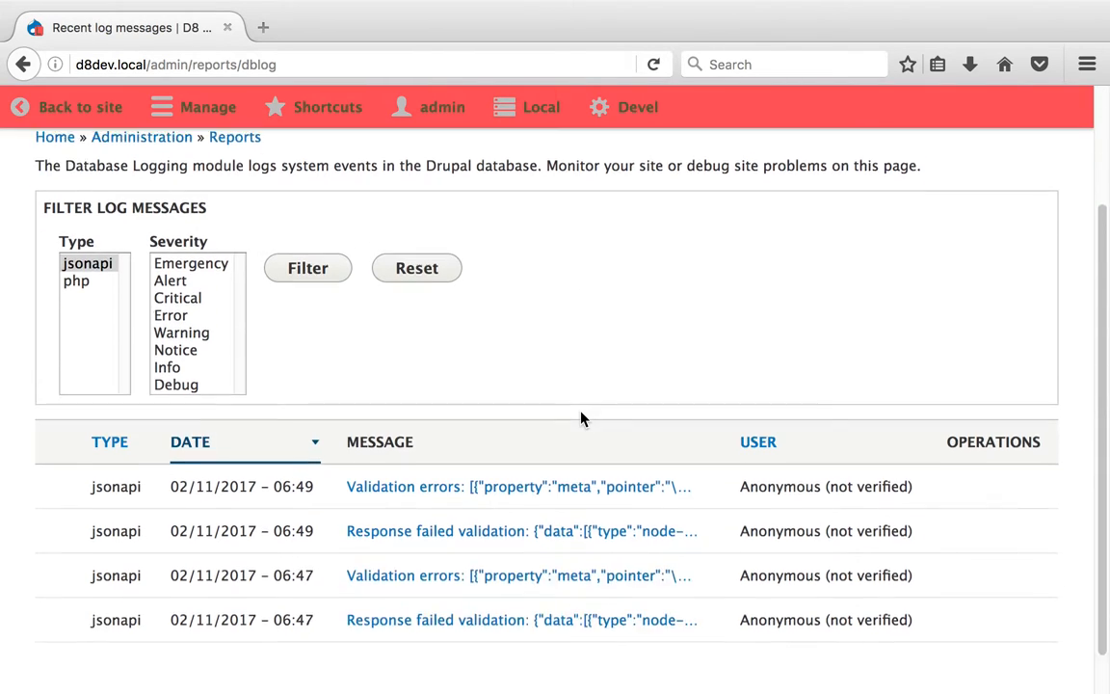
scroll("down", 3)
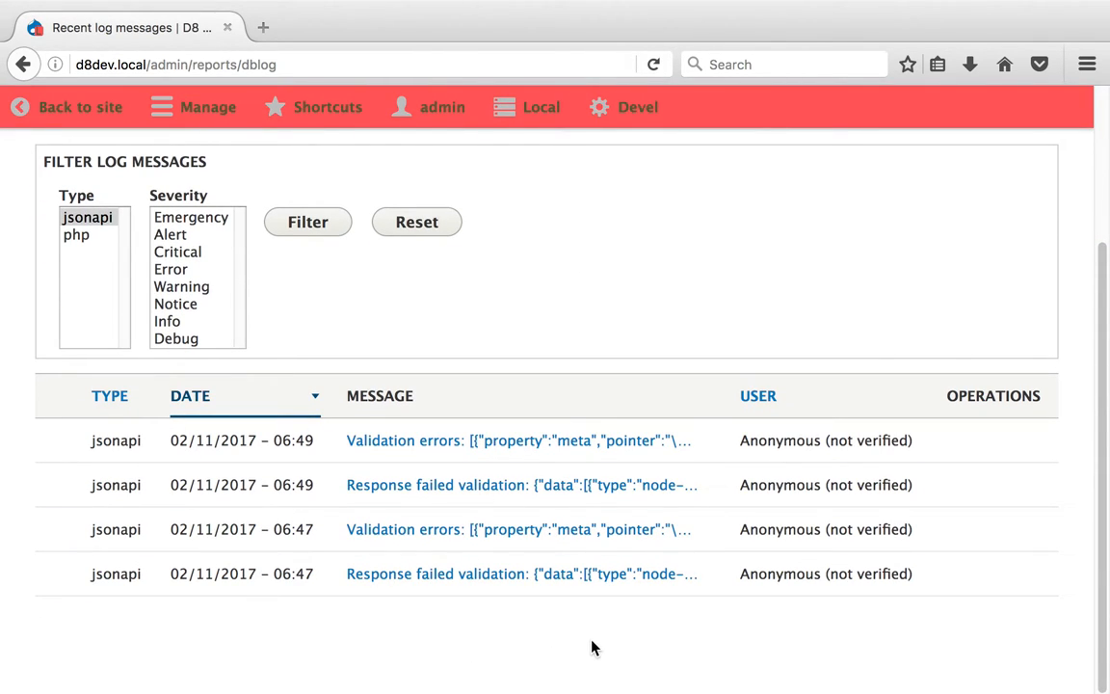
mouse_move(503, 591)
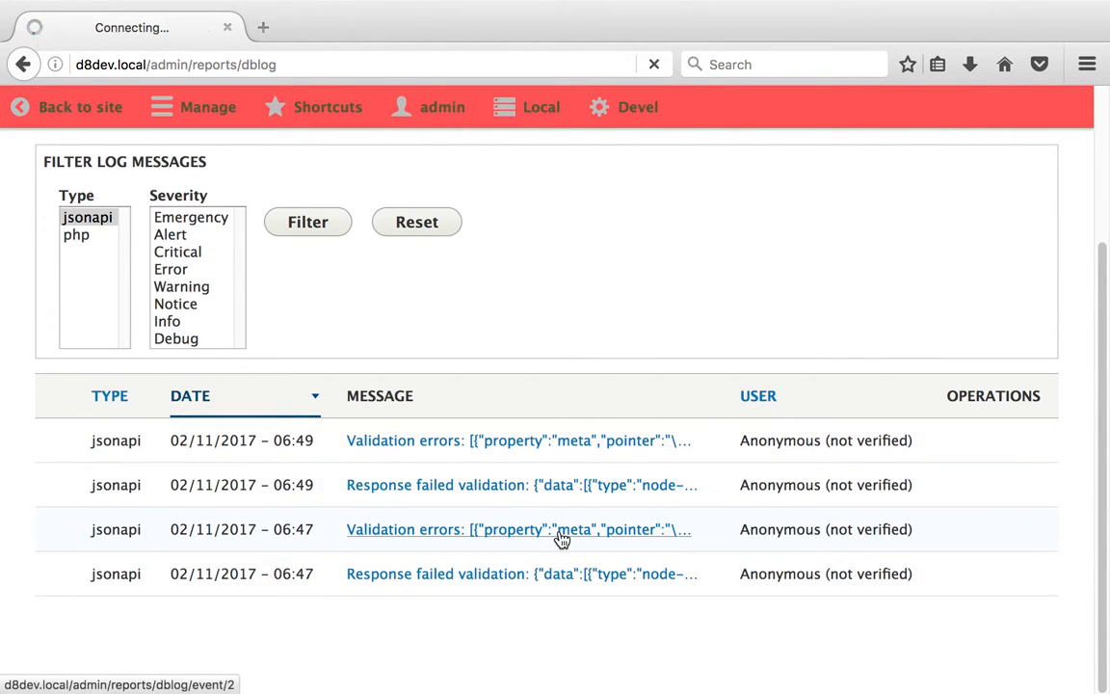
left_click(518, 529)
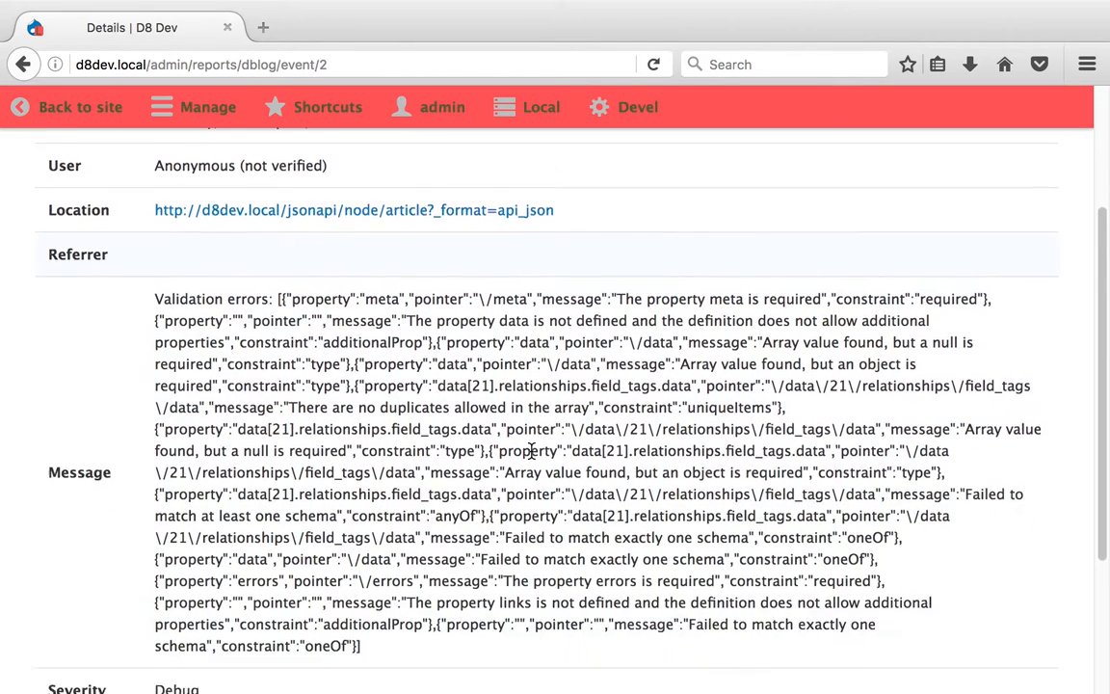
scroll("down", 3)
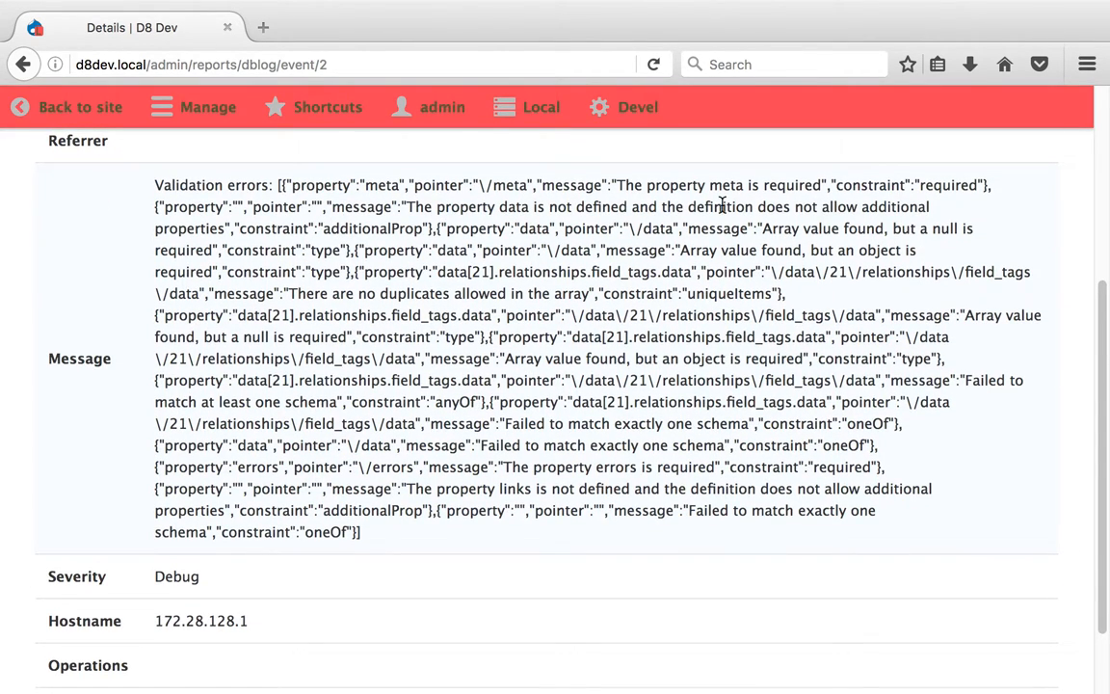
mouse_move(576, 166)
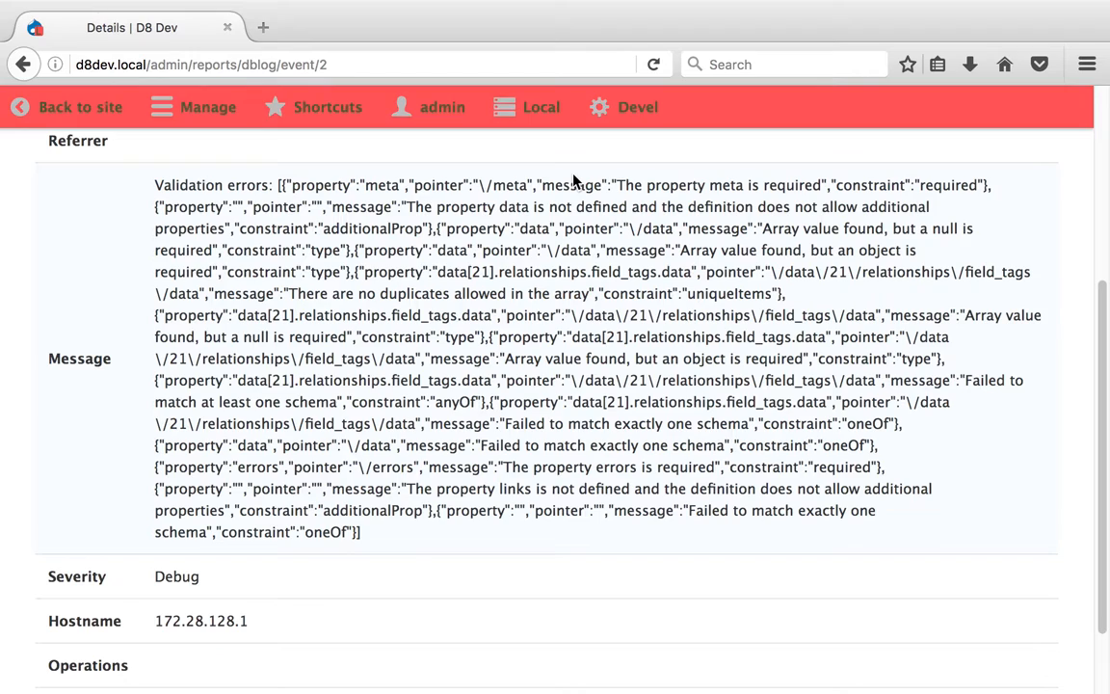
left_click_drag(615, 185, 708, 185)
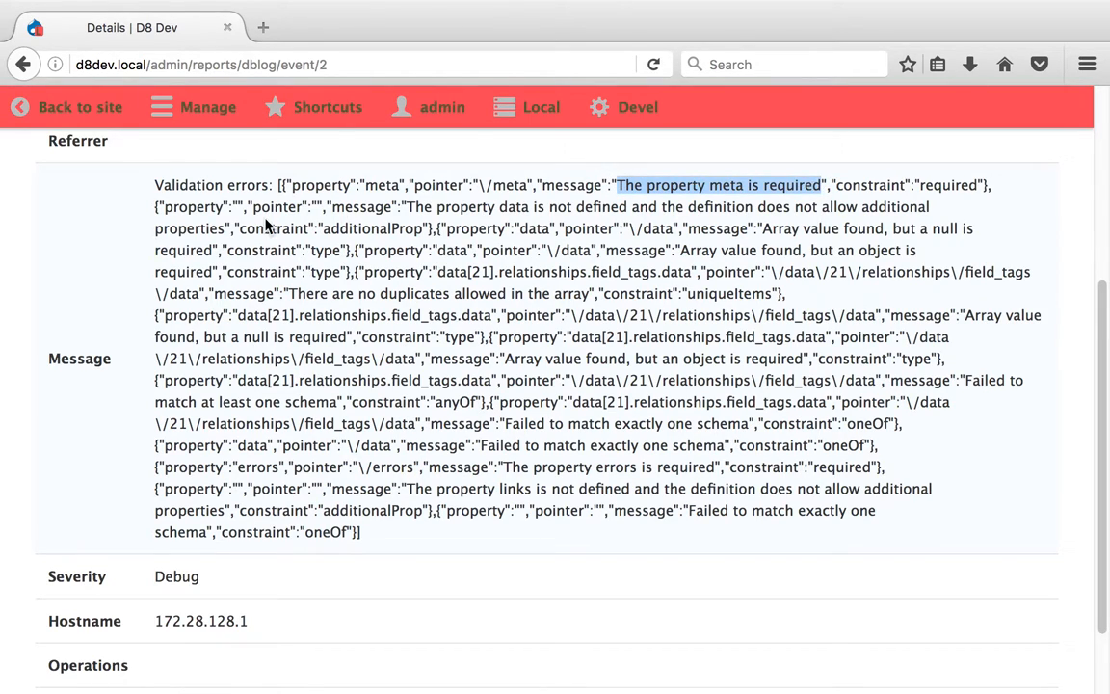
scroll("down", 3)
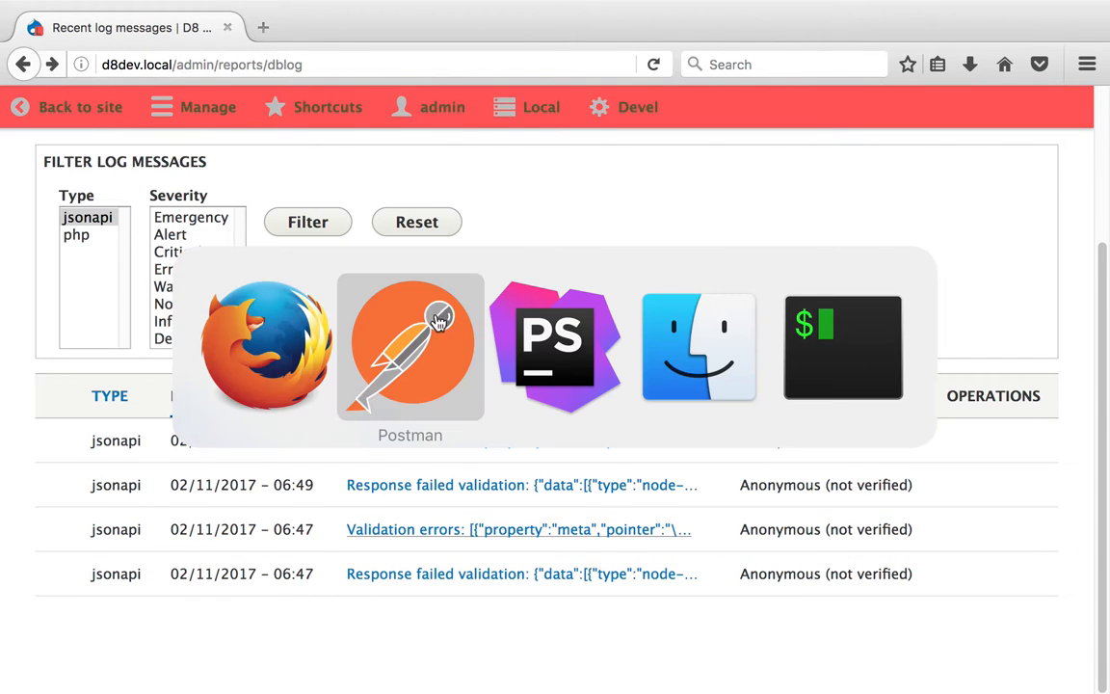
Step: Switch to Postman to review the 500 response's drupal.org report detail
left_click(410, 347)
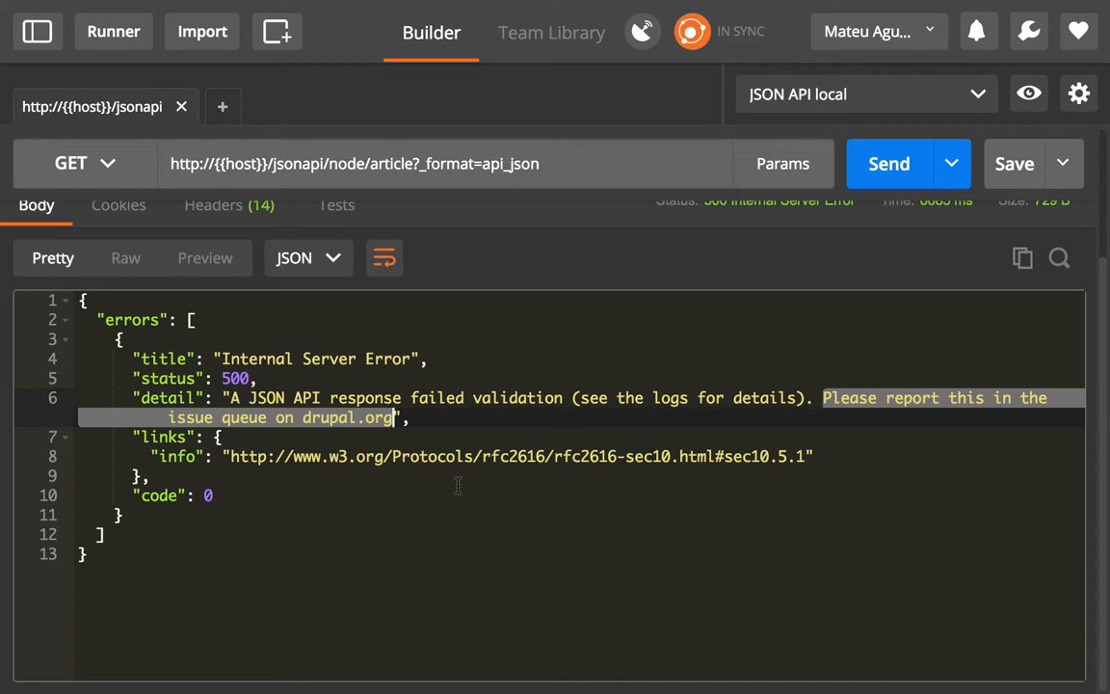
mouse_move(381, 418)
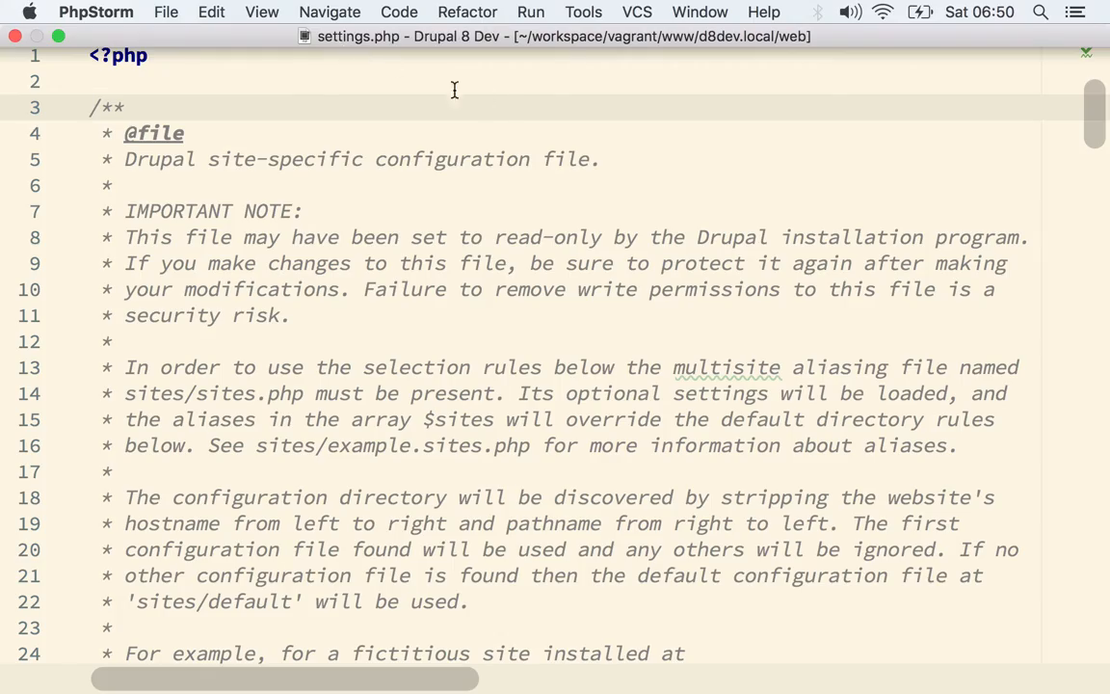
Step: Scroll to settings.php's settings.local.php include block and select its local development comment
scroll("down", 3)
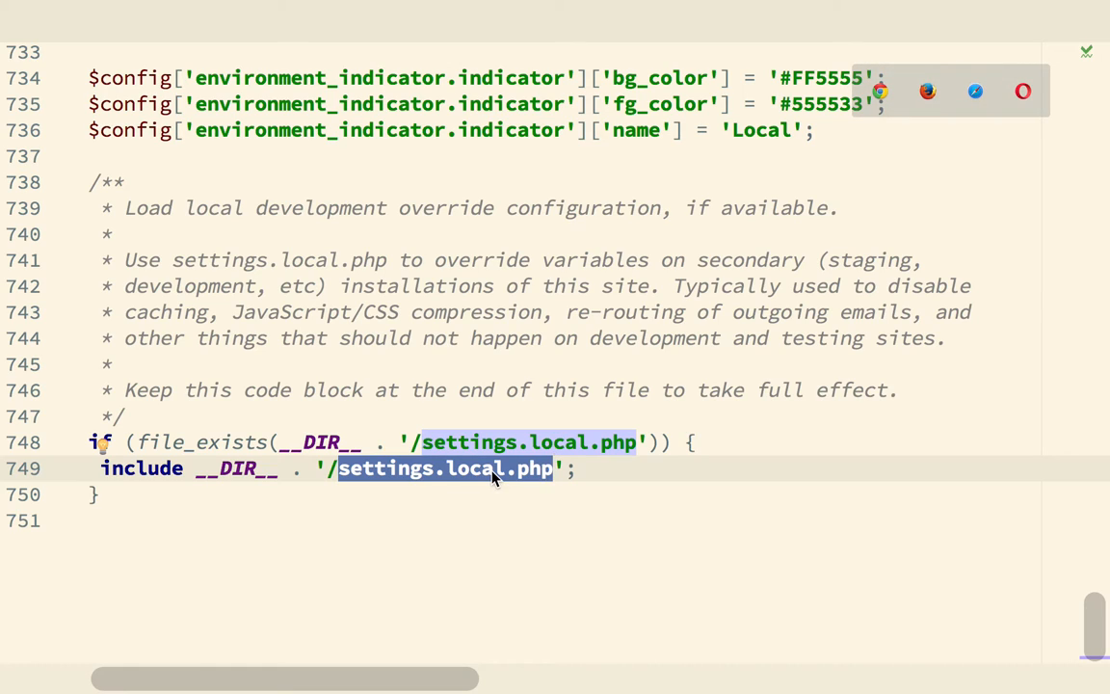
mouse_move(409, 487)
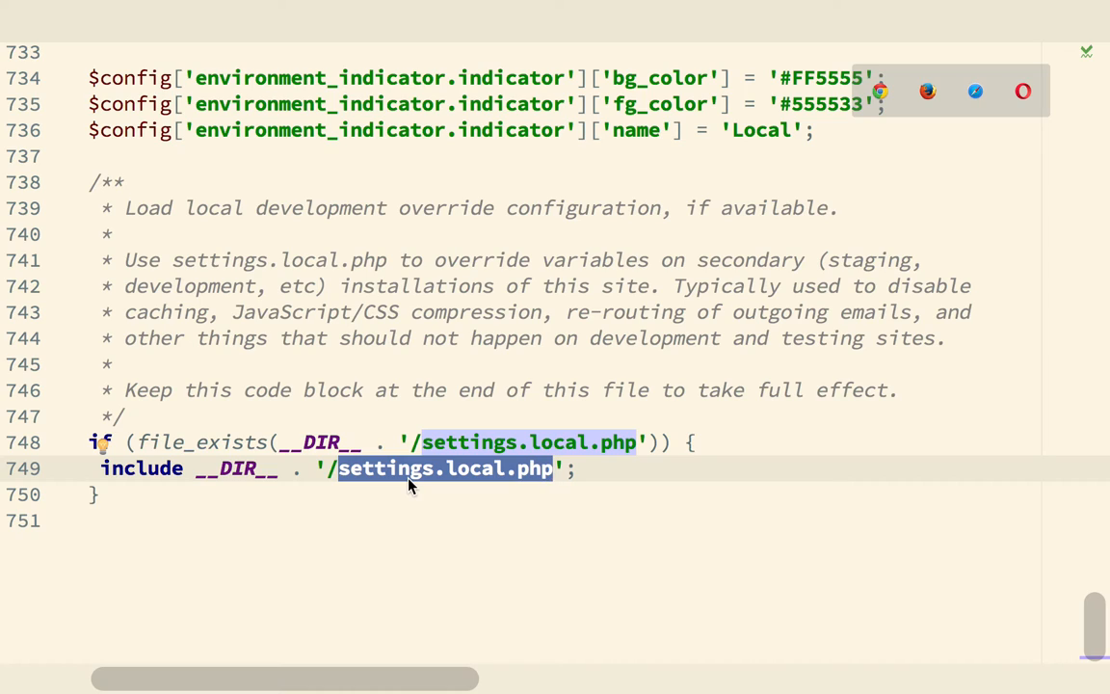
left_click_drag(127, 207, 391, 207)
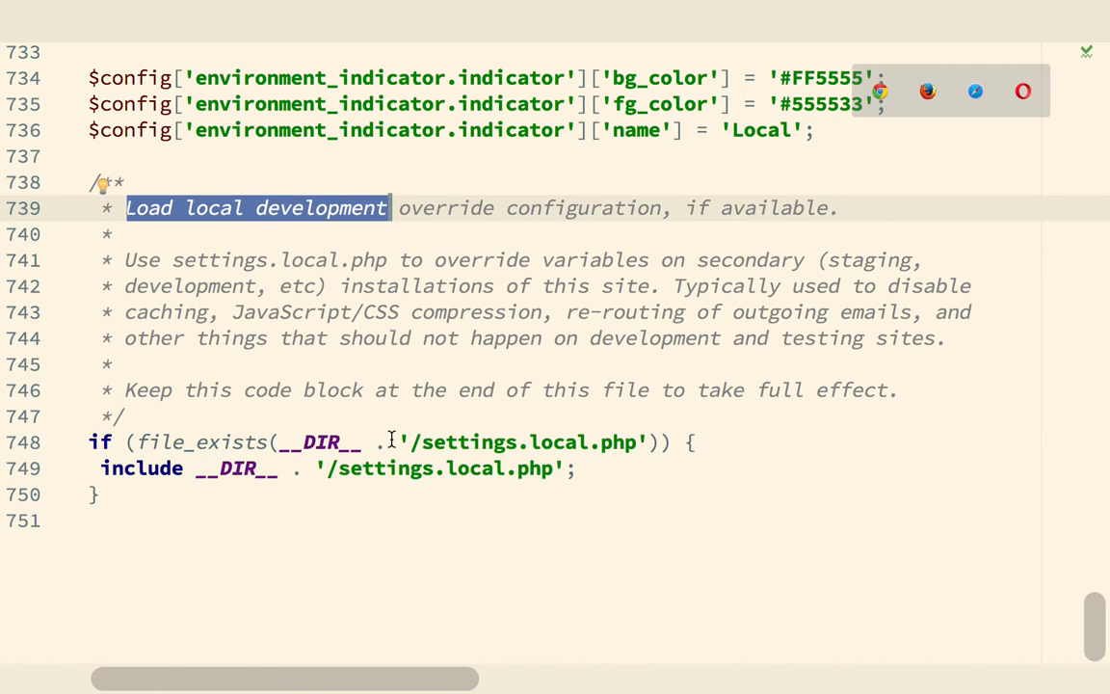
mouse_move(379, 458)
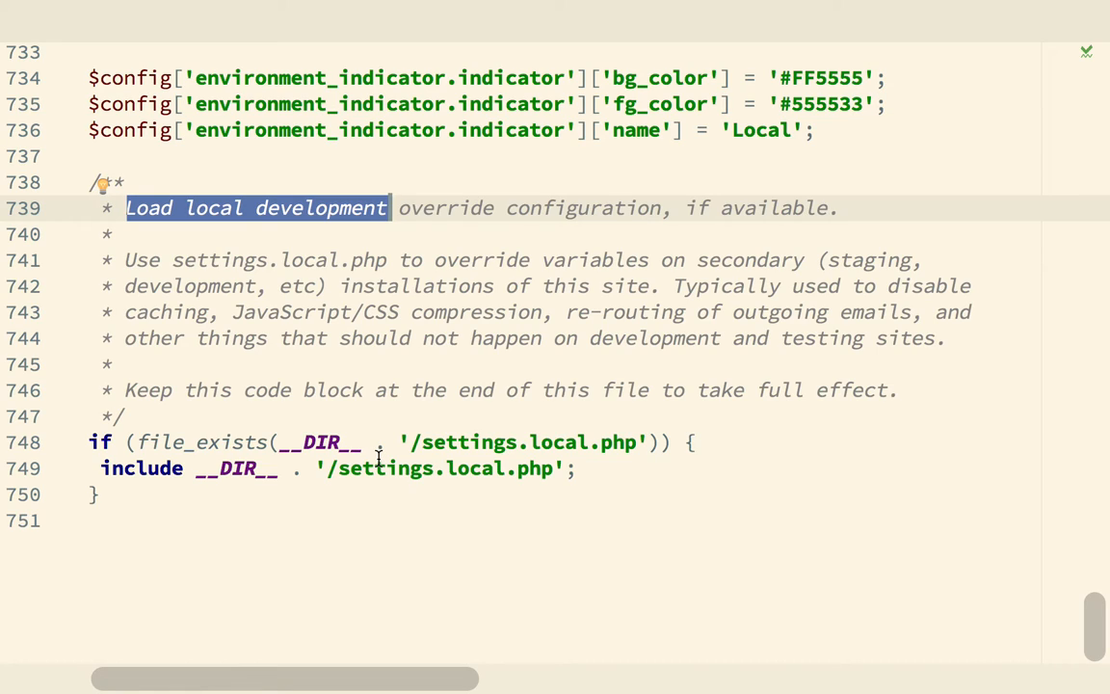
double_click(386, 468)
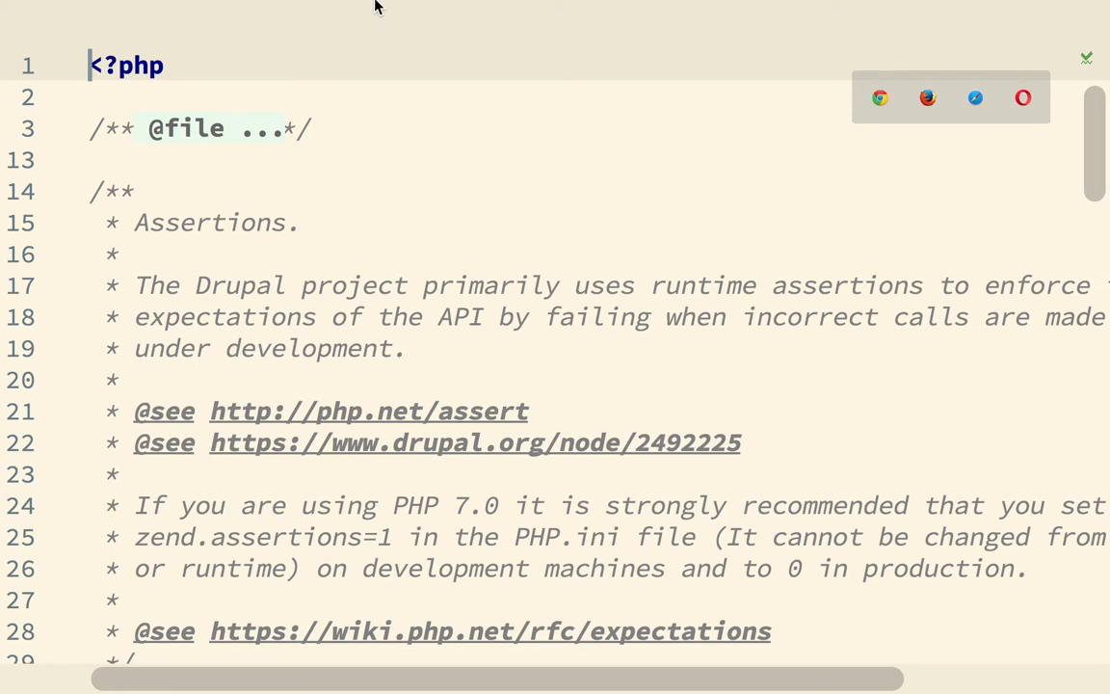
Step: Highlight assert_options(ASSERT_ACTIVE, TRUE) in settings.local.php, then return to Postman's 500 response
scroll("down", 3)
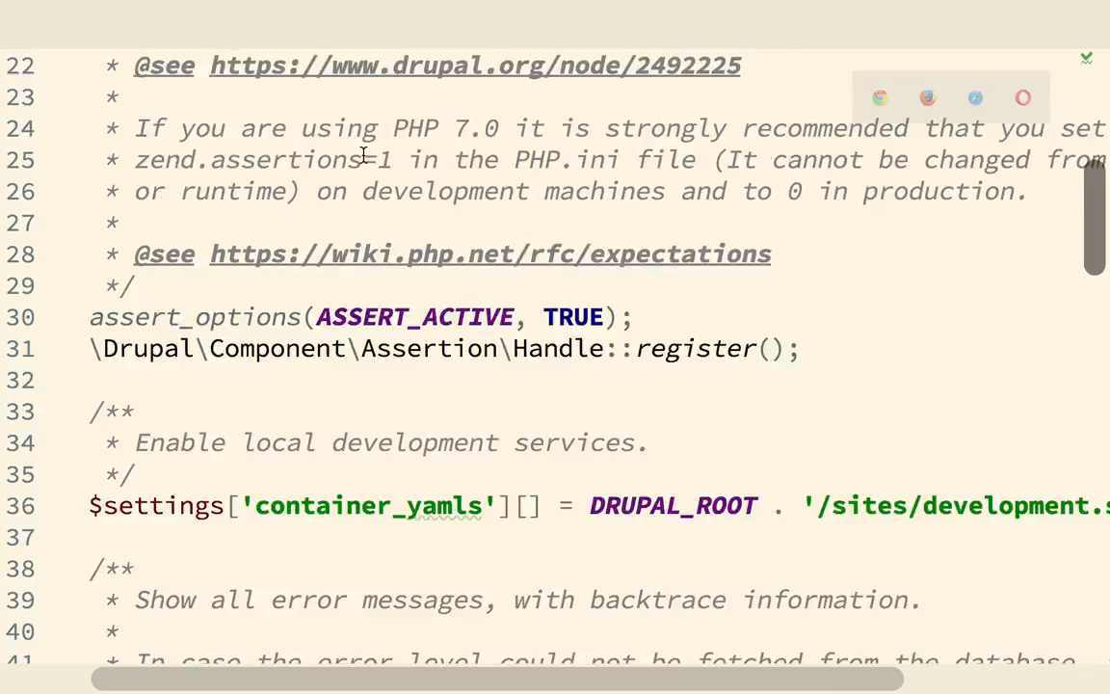
scroll("down", 3)
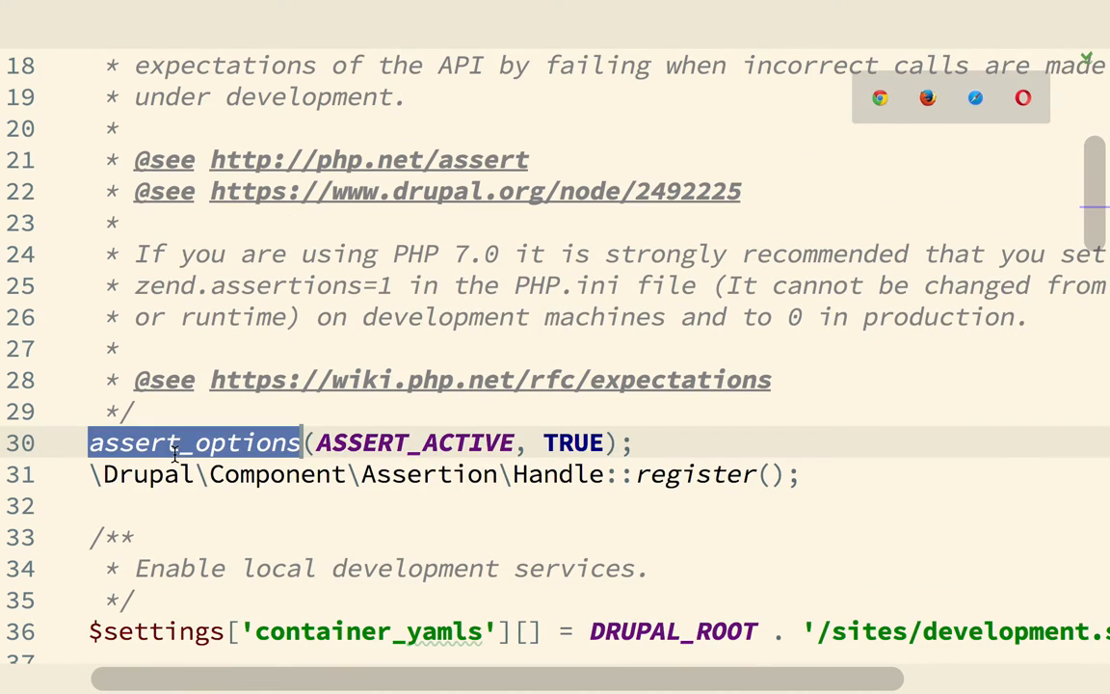
double_click(416, 442)
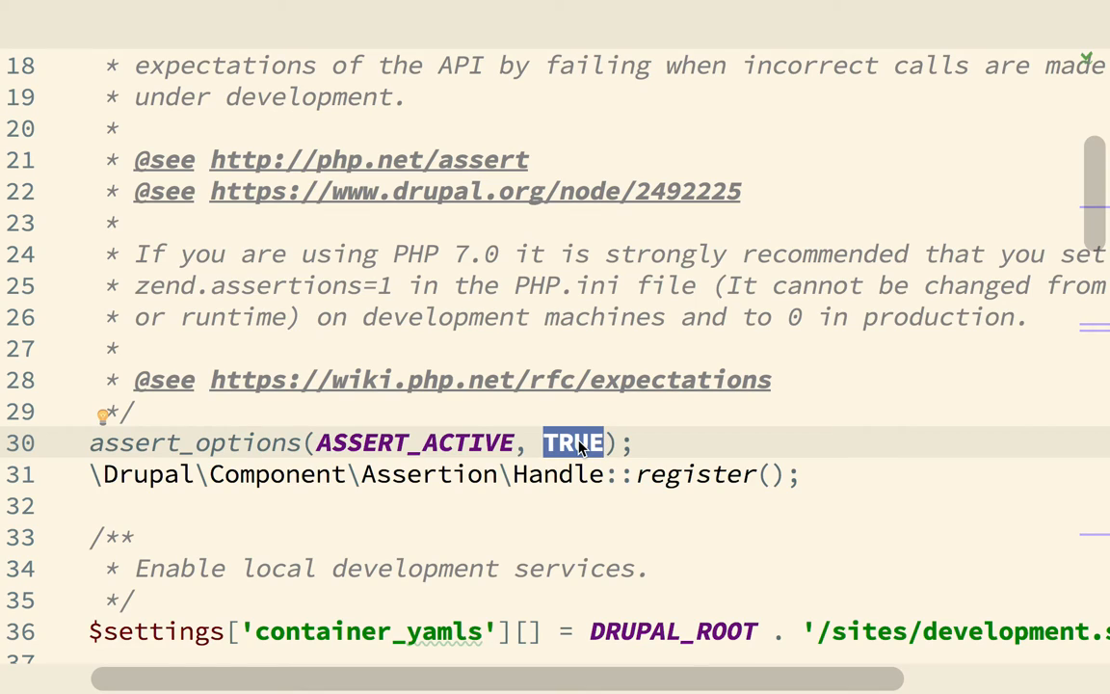
mouse_move(449, 442)
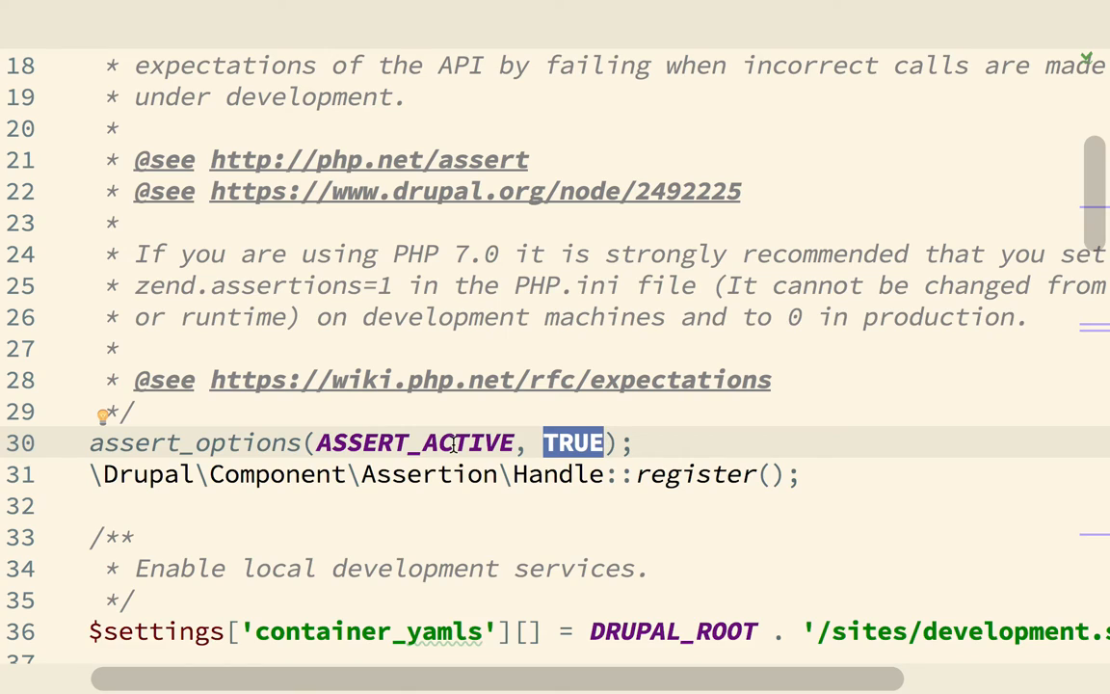
double_click(417, 442)
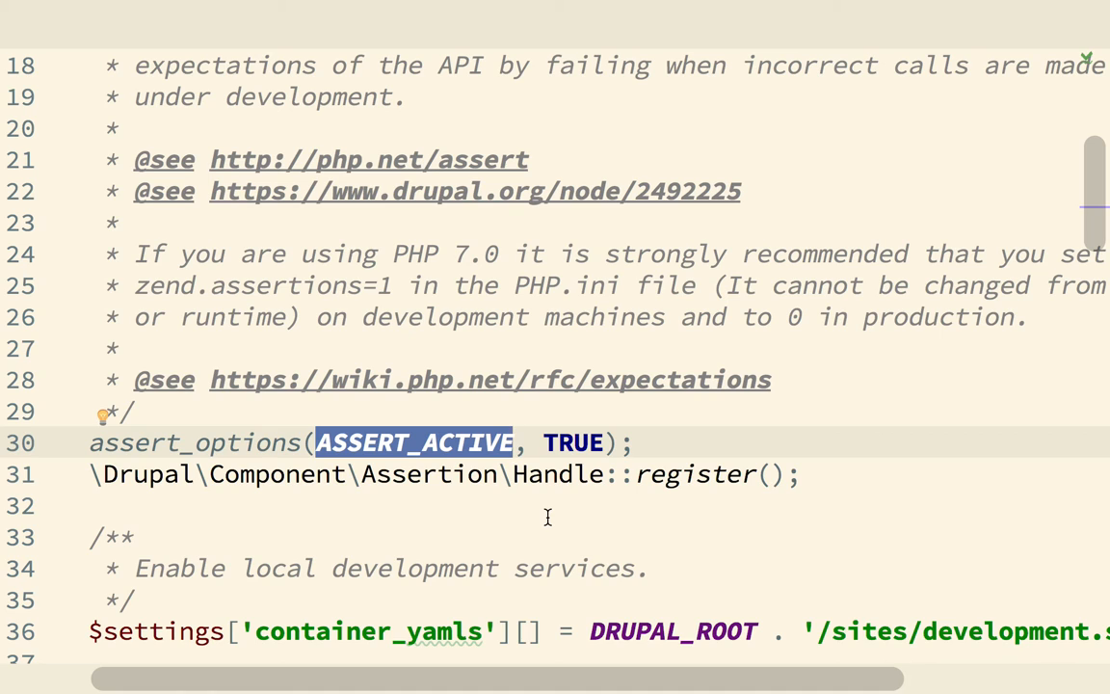
key("Cmd+Tab")
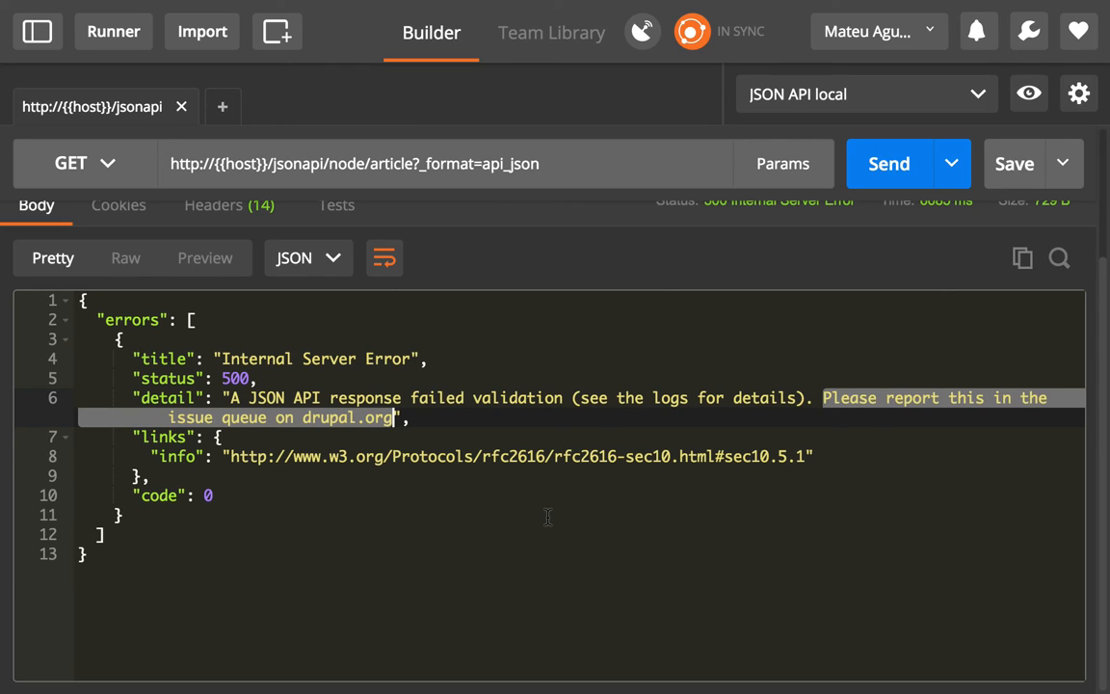
mouse_move(410, 437)
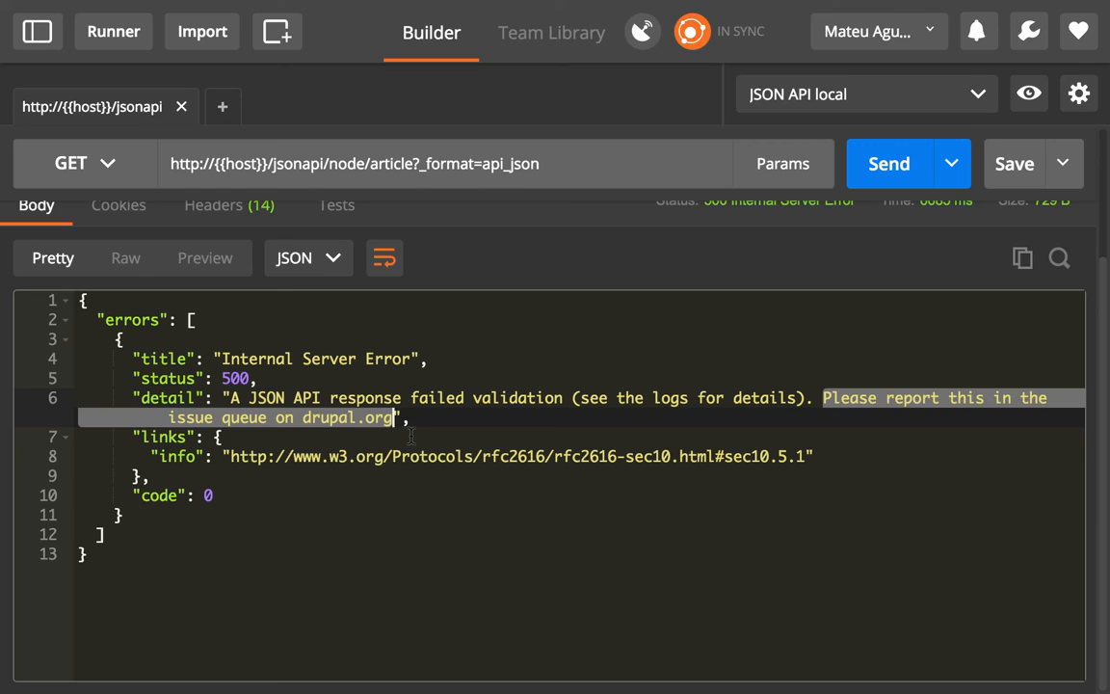